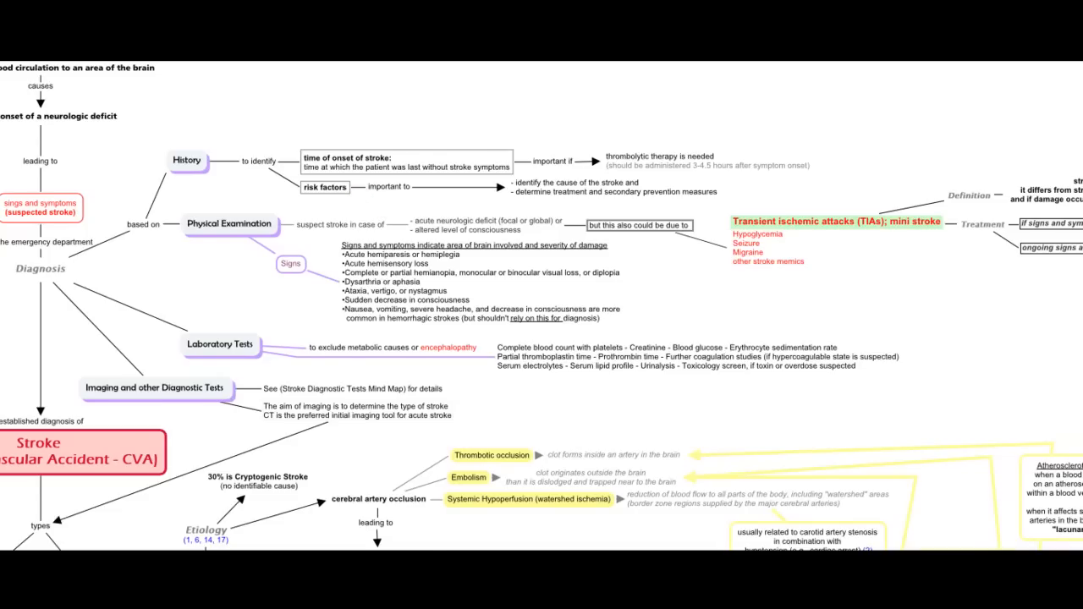
Scroll down to the Etiology branch showing thrombotic occlusion, embolism and systemic hypoperfusion
{"action": "scroll", "scroll_direction": "down", "scroll_amount": 3}
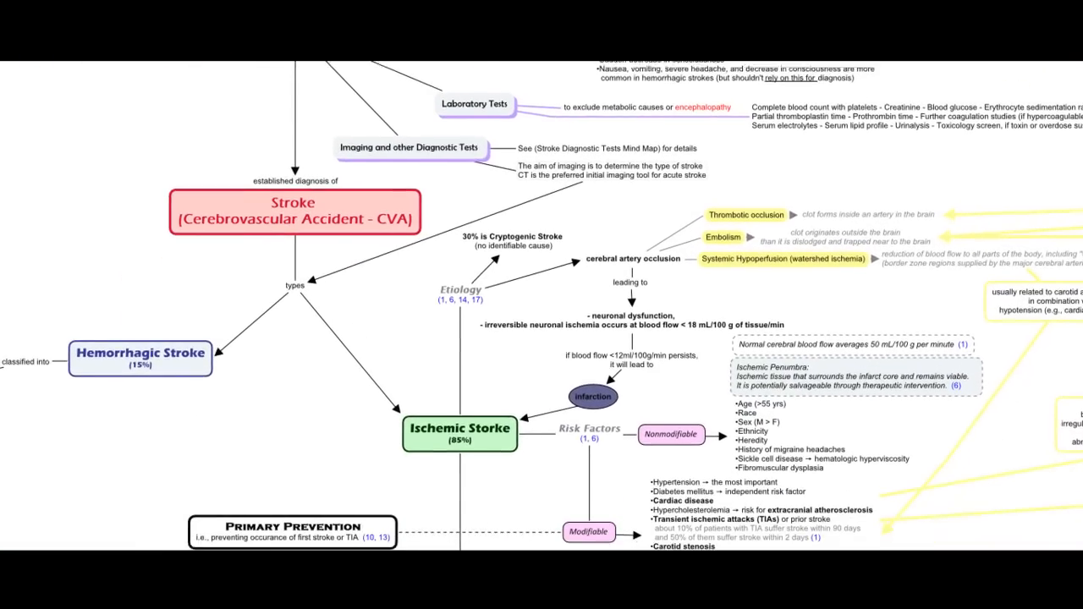
{"action": "scroll", "scroll_direction": "down", "scroll_amount": 3}
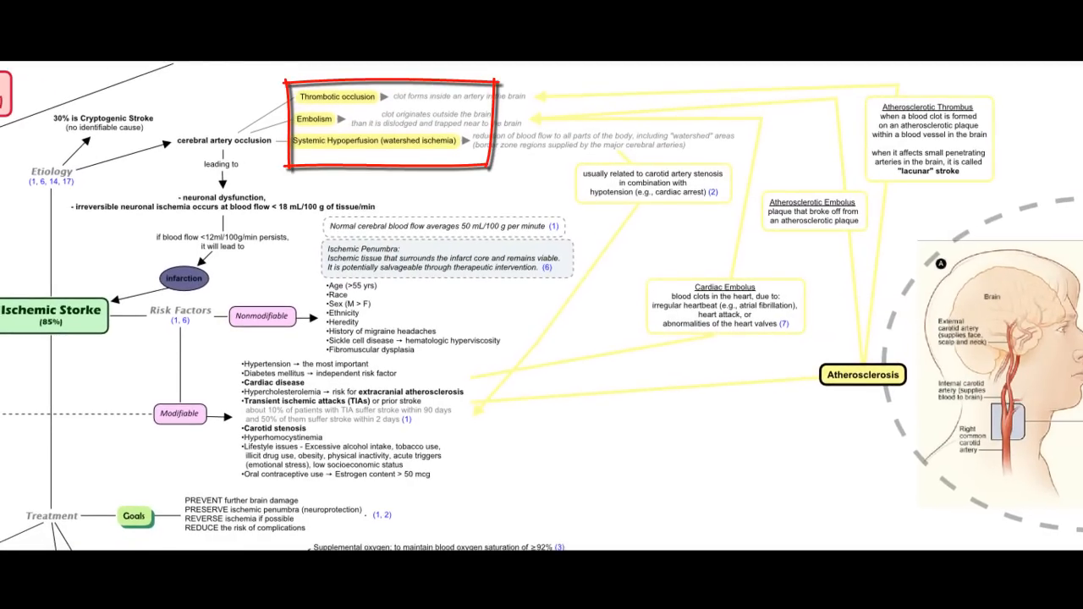
Box the Modifiable risk factors node in red and scroll to the Acute Management area
{"action": "left_click", "coordinate": [179, 412]}
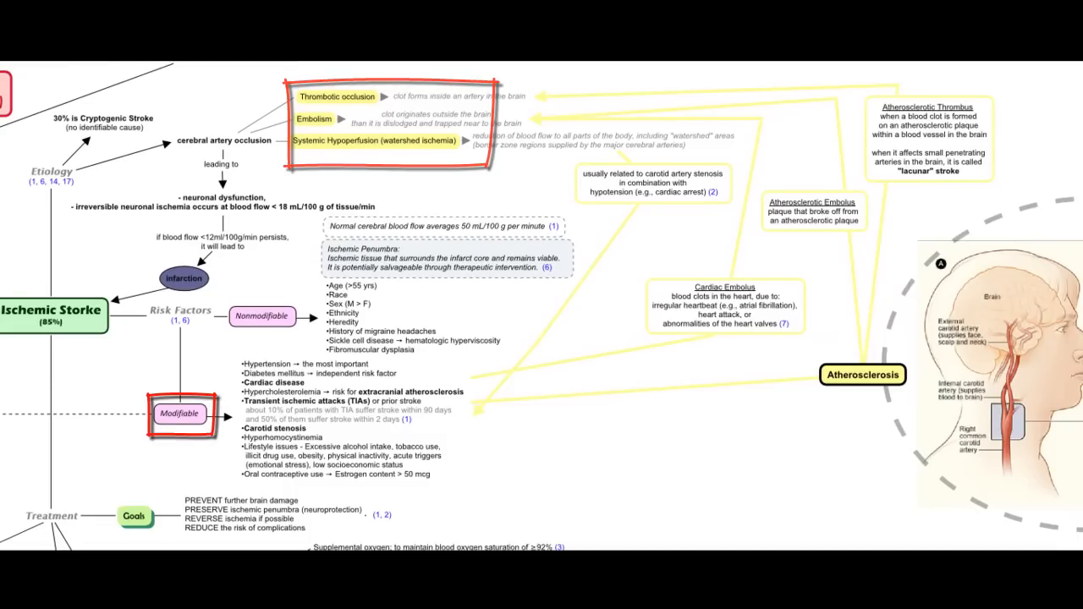
{"action": "scroll", "scroll_direction": "down", "scroll_amount": 3}
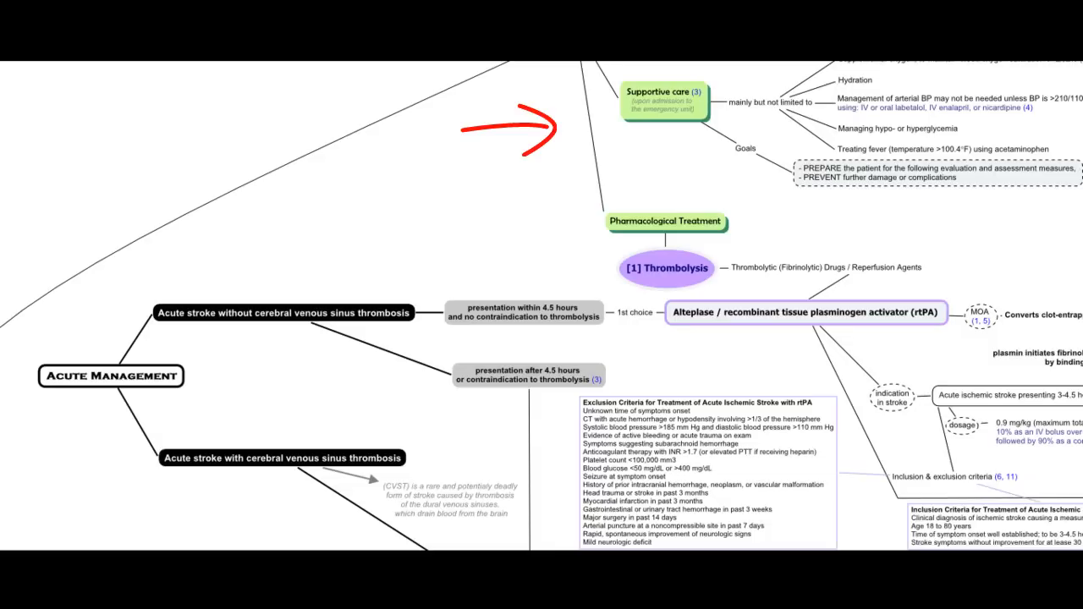
Scroll through Acute Management and highlight the 'presentation within 4.5 hours' thrombolysis path
{"action": "scroll", "scroll_direction": "down", "scroll_amount": 3}
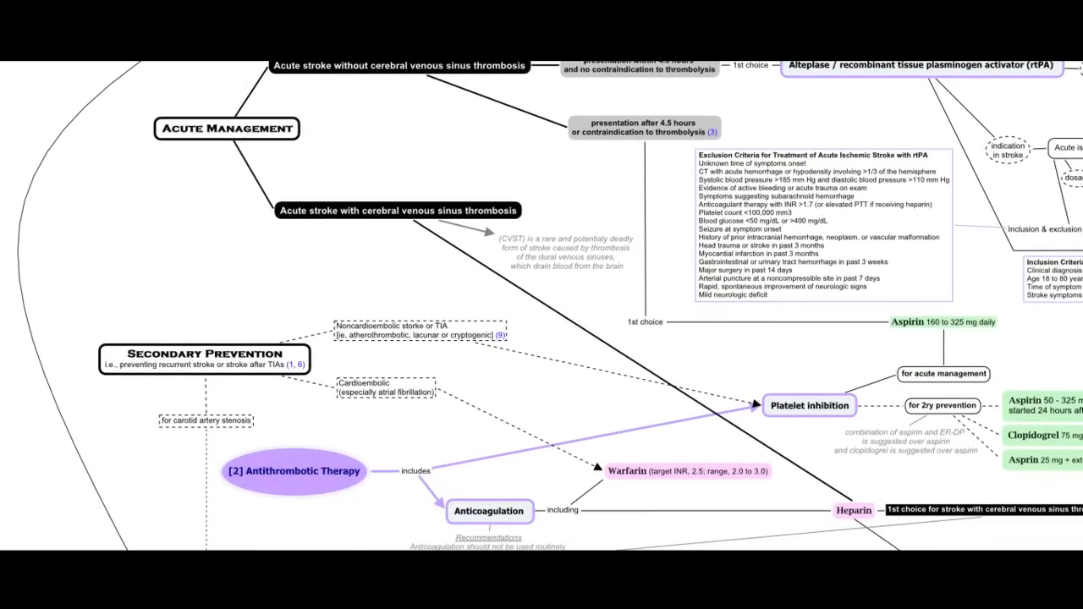
{"action": "scroll", "scroll_direction": "down", "scroll_amount": 3}
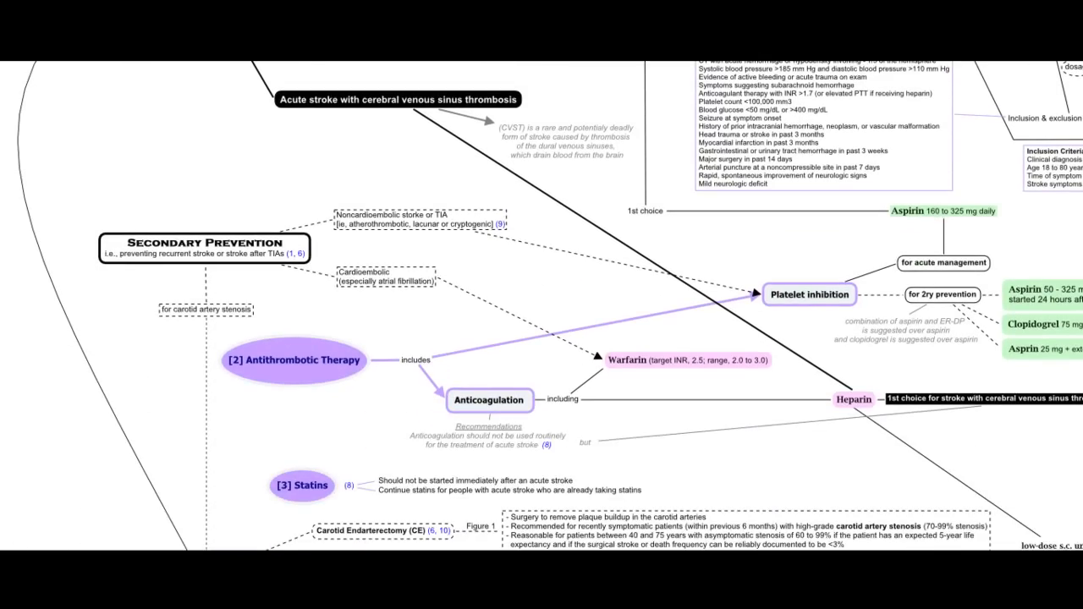
{"action": "scroll", "scroll_direction": "down", "scroll_amount": 3}
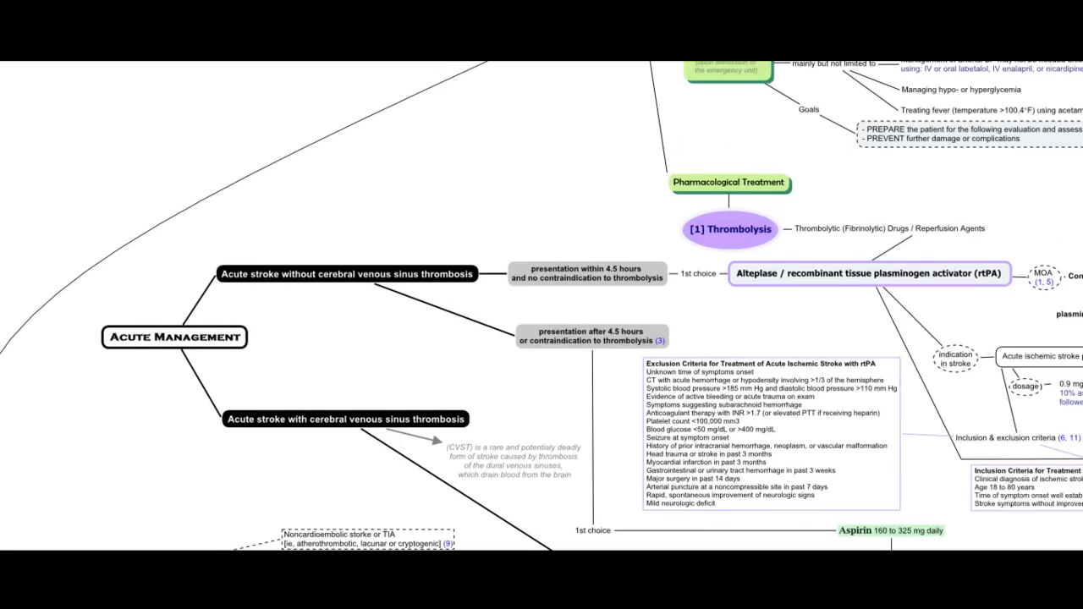
{"action": "left_click", "coordinate": [729, 230]}
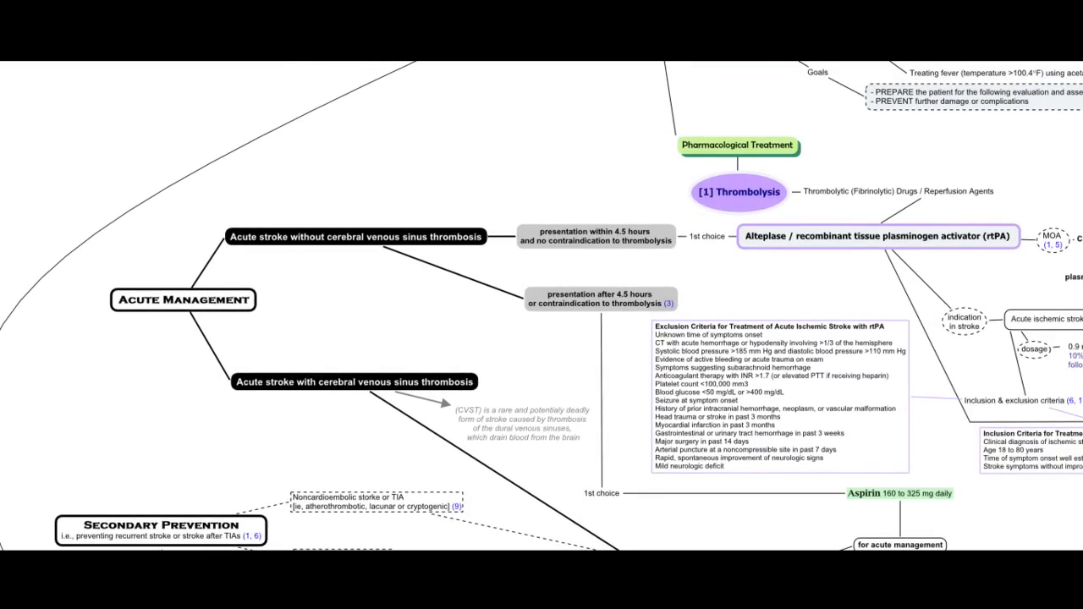
Scroll on to Secondary Prevention with antithrombotic therapy branching into platelet inhibition and anticoagulation
{"action": "scroll", "scroll_direction": "down", "scroll_amount": 3}
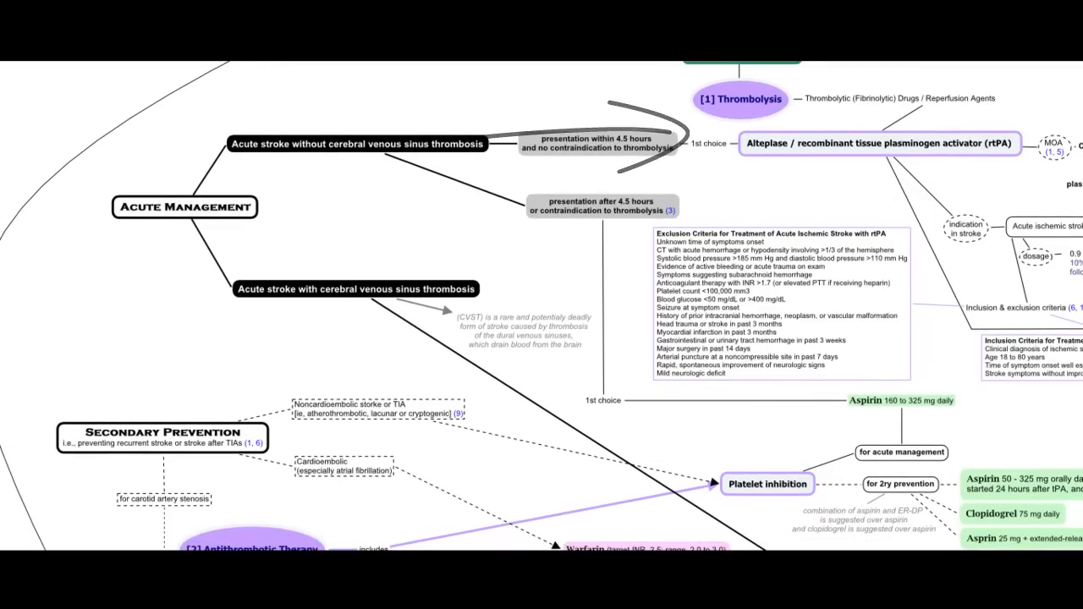
{"action": "scroll", "scroll_direction": "down", "scroll_amount": 3}
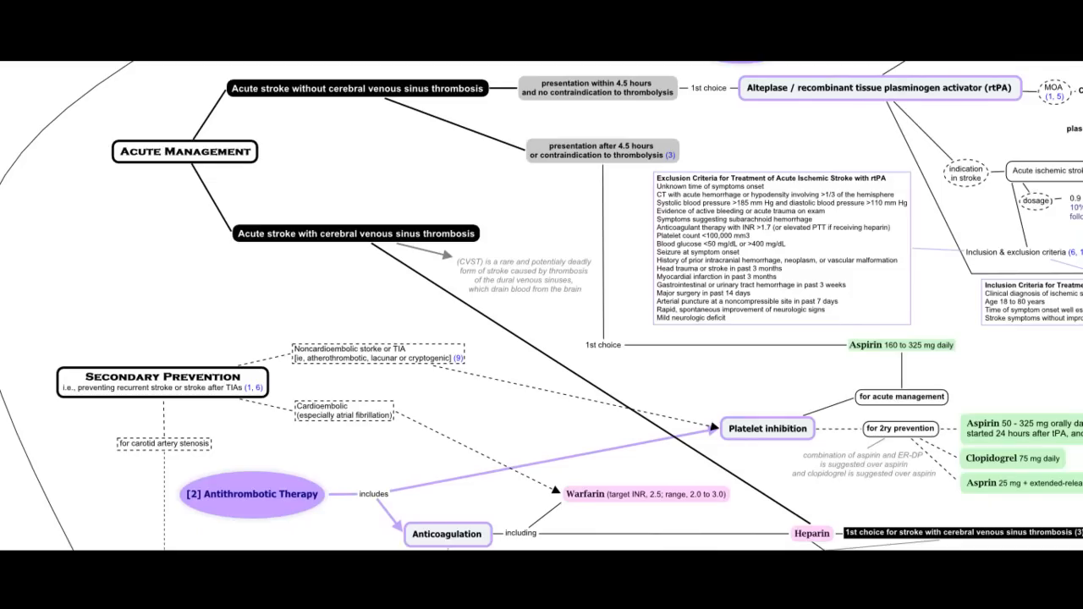
{"action": "scroll", "scroll_direction": "down", "scroll_amount": 3}
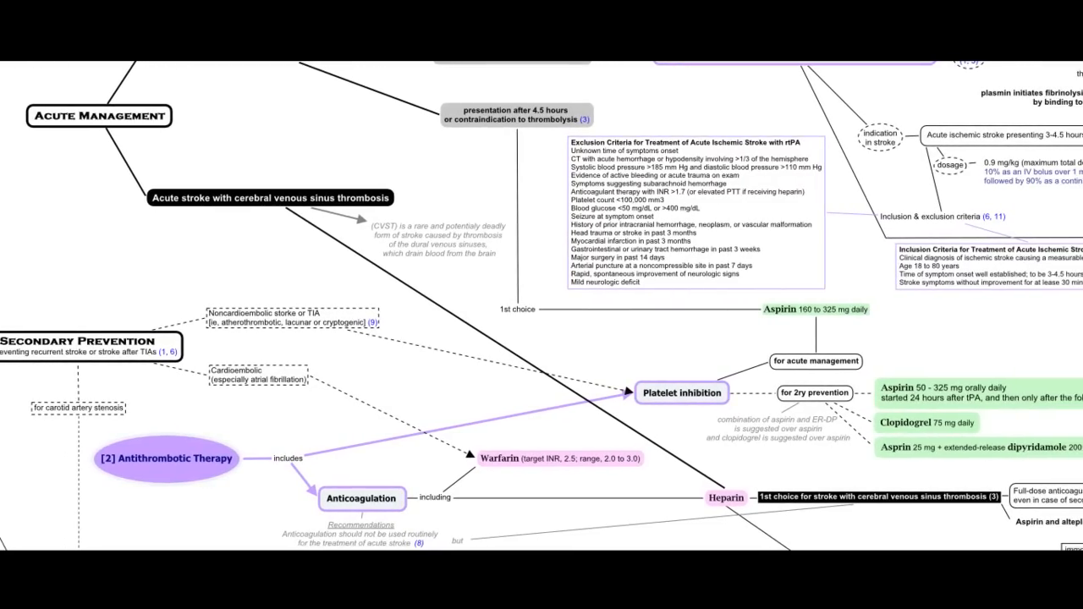
Mark the noncardioembolic stroke note in blue and pan to the heparin and platelet inhibition branches
{"action": "left_click_drag", "start_coordinate": [415, 280], "coordinate": [677, 477]}
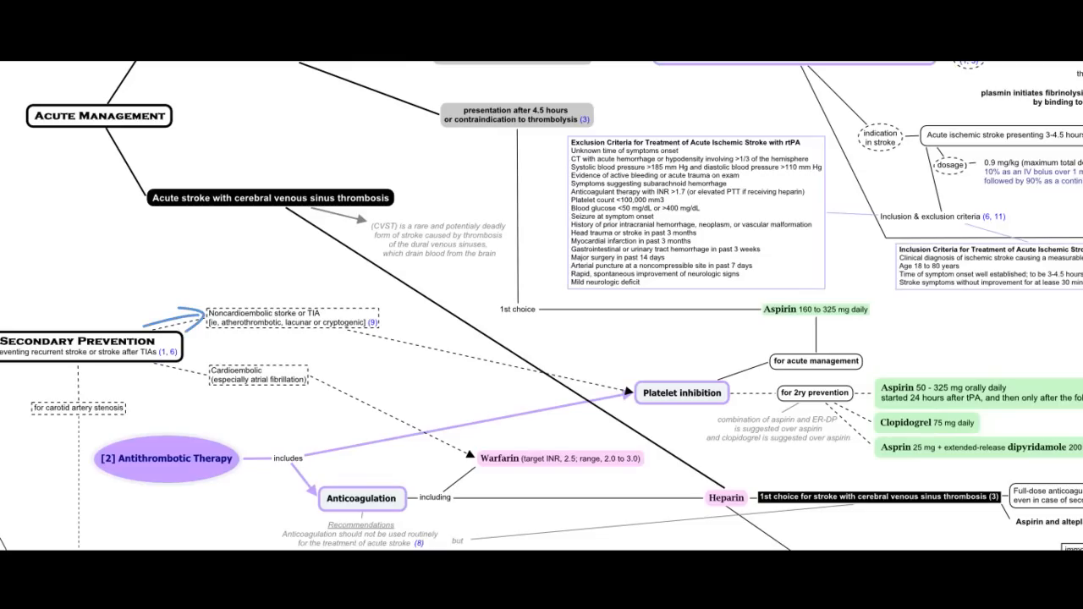
{"action": "left_click_drag", "start_coordinate": [423, 340], "coordinate": [572, 381]}
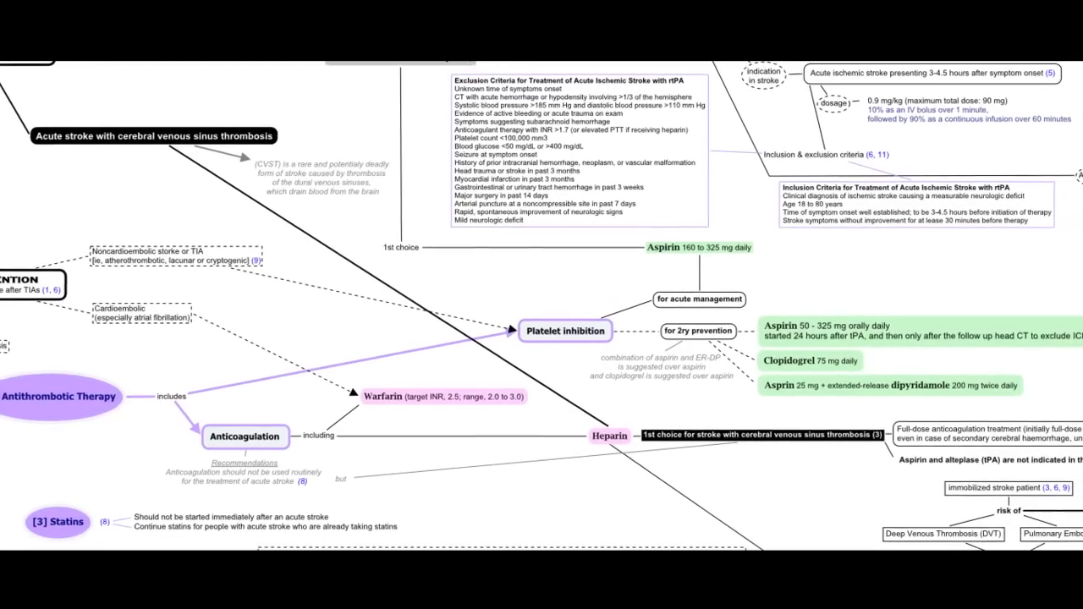
Scroll down past Statins to the thrombolysis complications and hemorrhage area
{"action": "scroll", "scroll_direction": "down", "scroll_amount": 3}
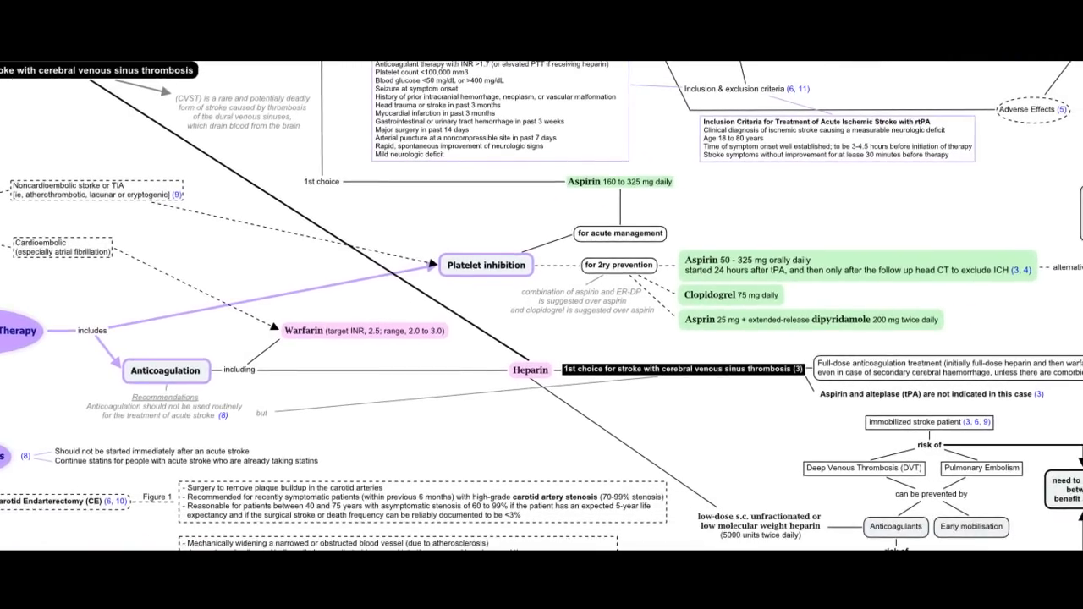
{"action": "scroll", "scroll_direction": "down", "scroll_amount": 3}
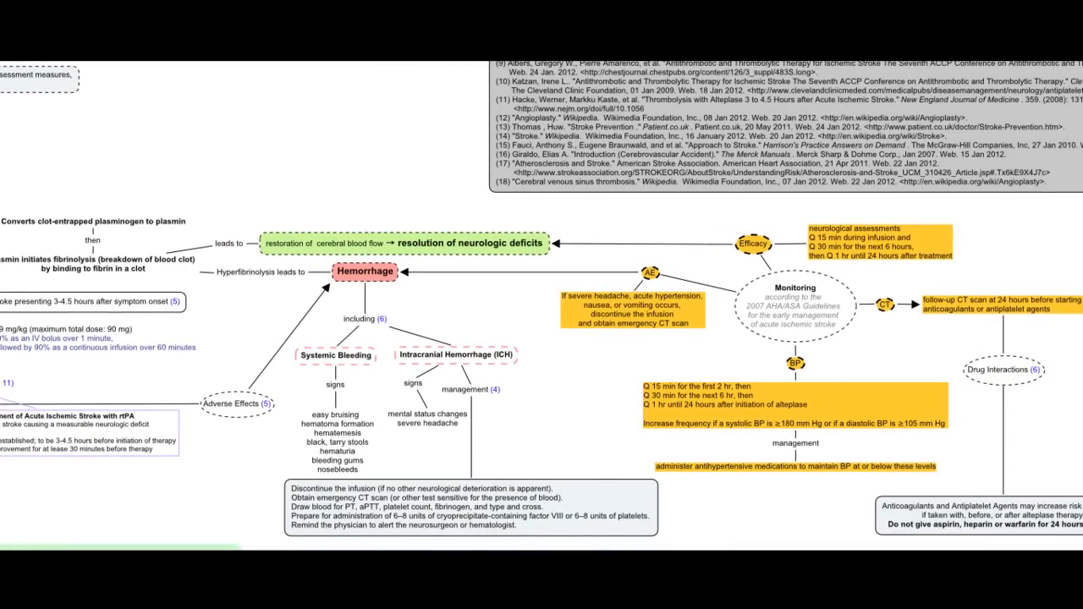
Pan to the Hemorrhage and Monitoring section and circle the Monitoring node in red
{"action": "left_click_drag", "start_coordinate": [287, 284], "coordinate": [325, 270]}
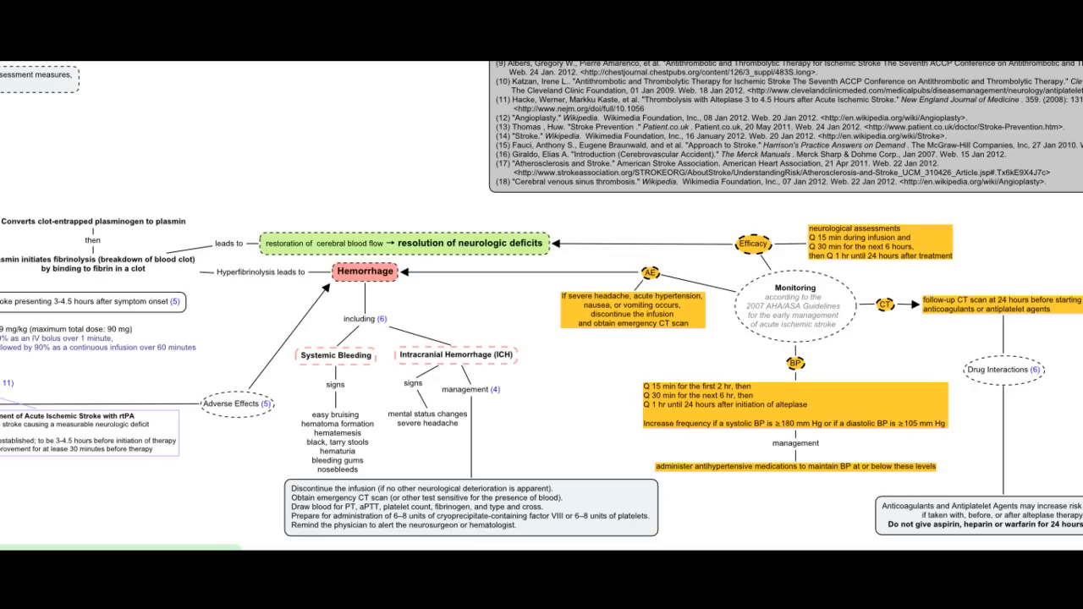
{"action": "left_click_drag", "start_coordinate": [728, 279], "coordinate": [855, 339]}
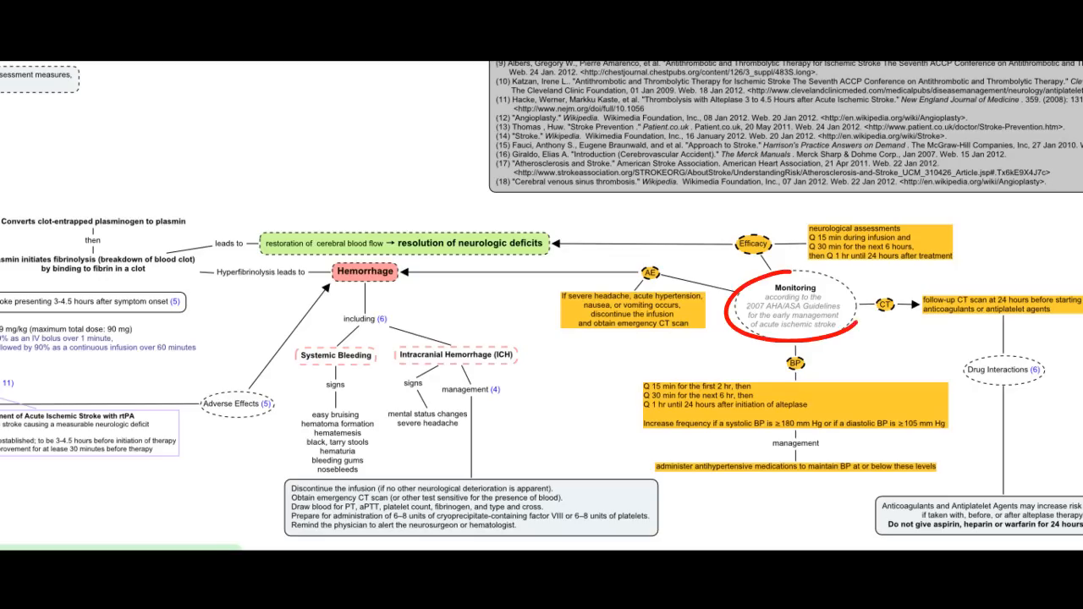